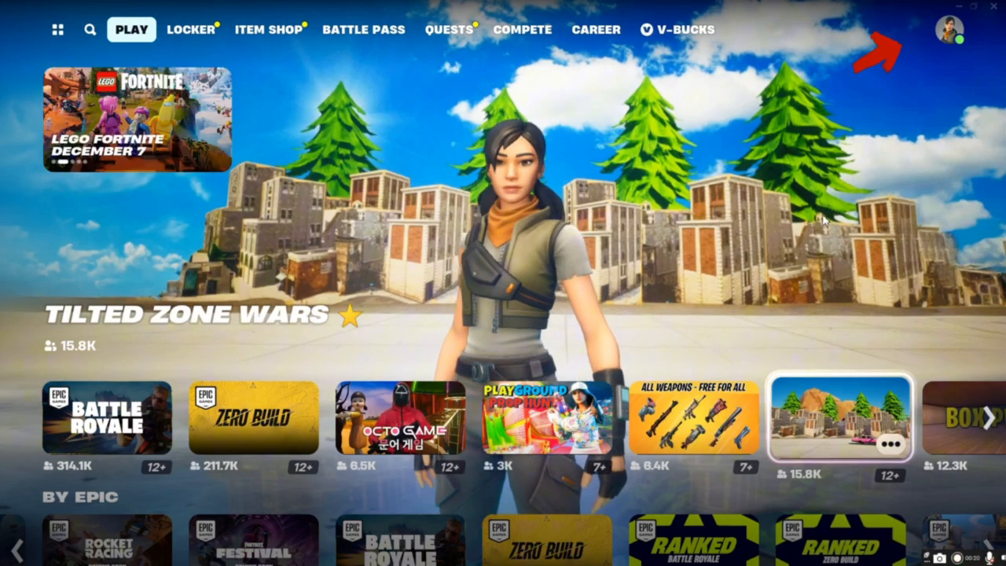
# Step: Open the Fortnite side menu from the profile avatar's social panel
pyautogui.click(945, 32)
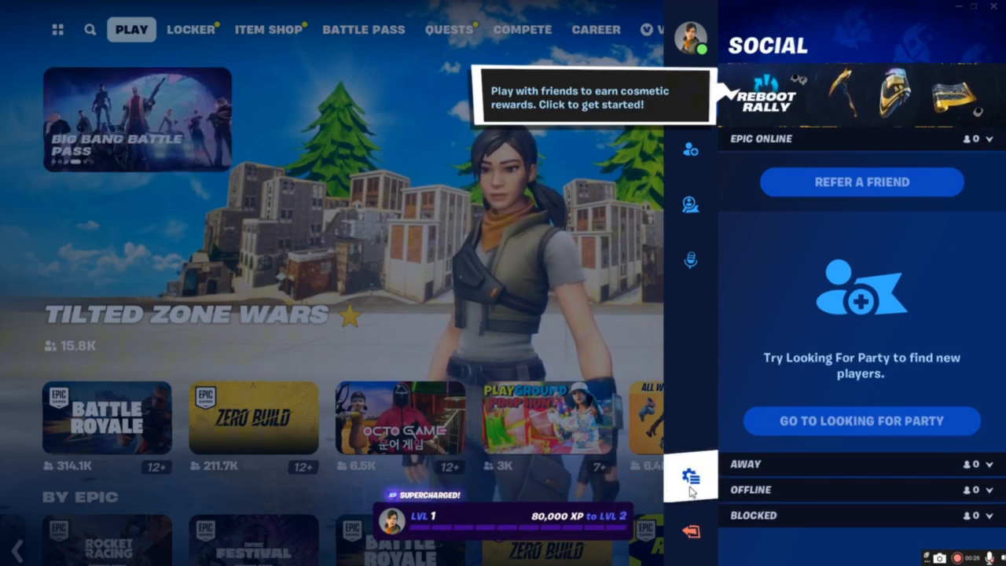
pyautogui.click(692, 475)
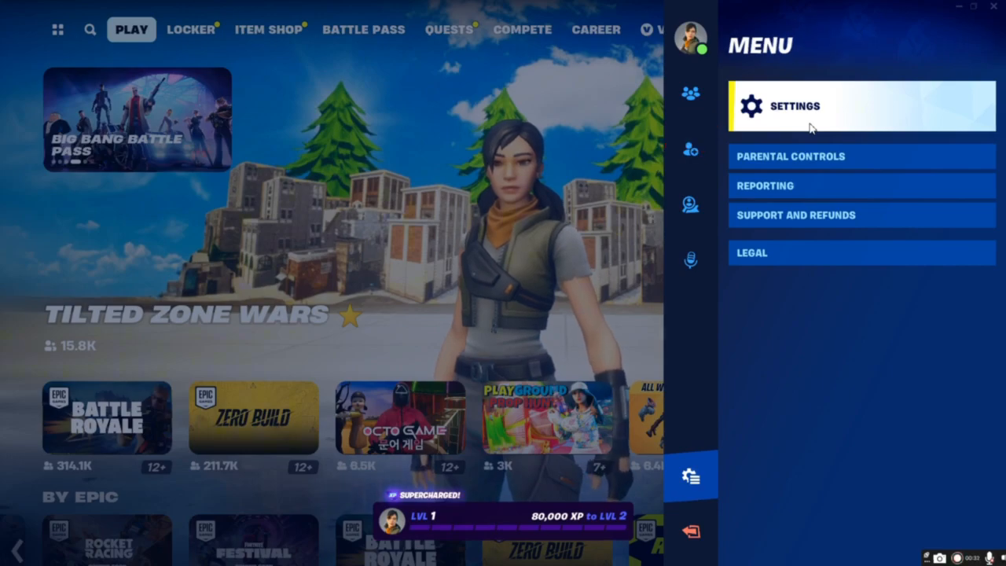
# Step: Open Settings, switch to the Audio tab, and scroll down toward Creator Options
pyautogui.click(797, 106)
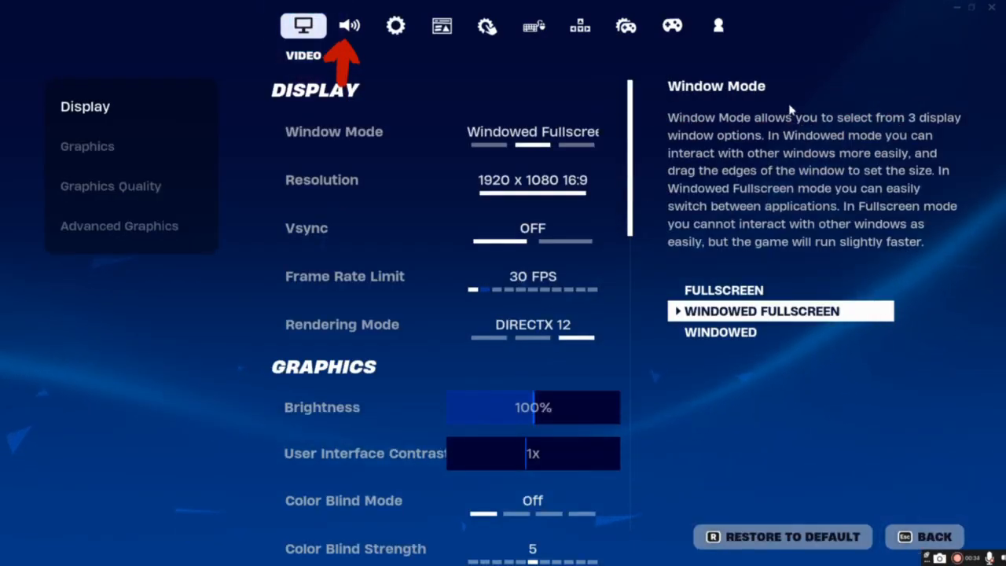
pyautogui.click(350, 27)
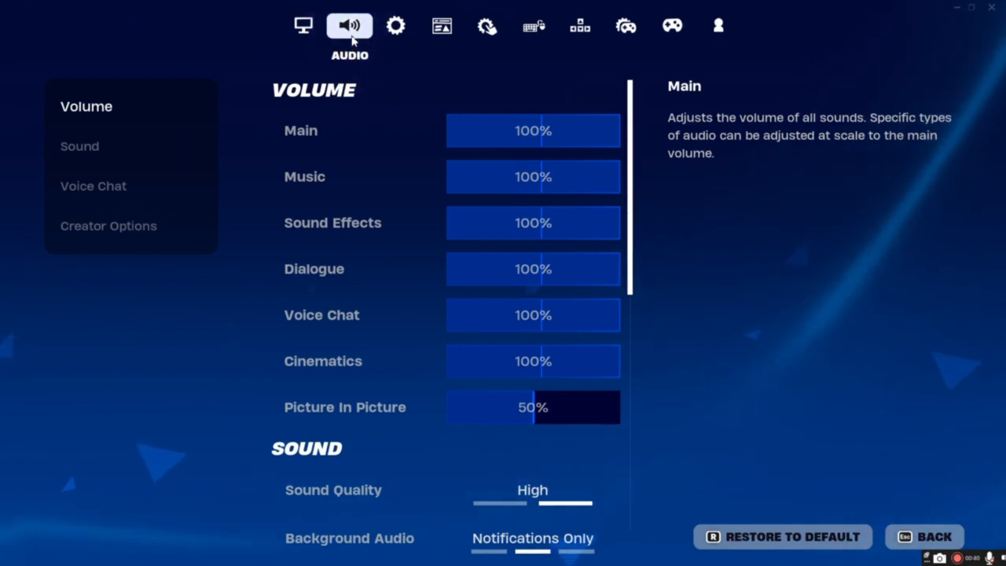
pyautogui.scroll(-3)
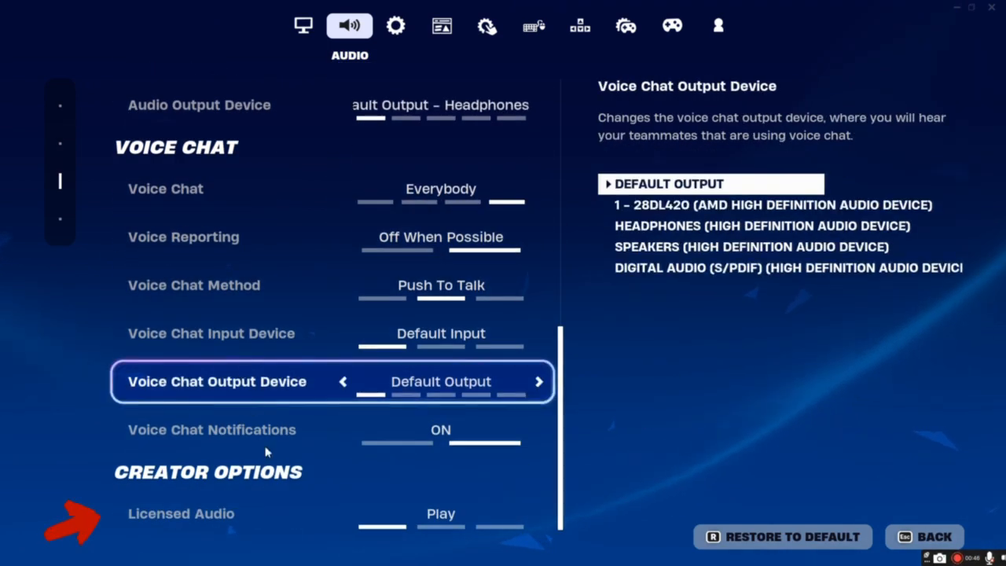
# Step: Select the Licensed Audio row and keep it set to Play
pyautogui.click(180, 513)
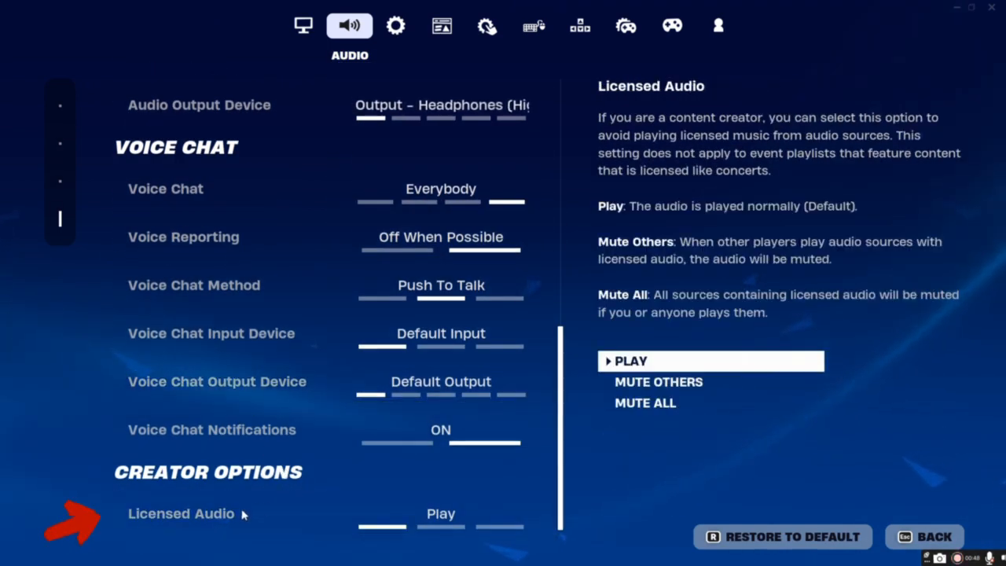
pyautogui.click(179, 513)
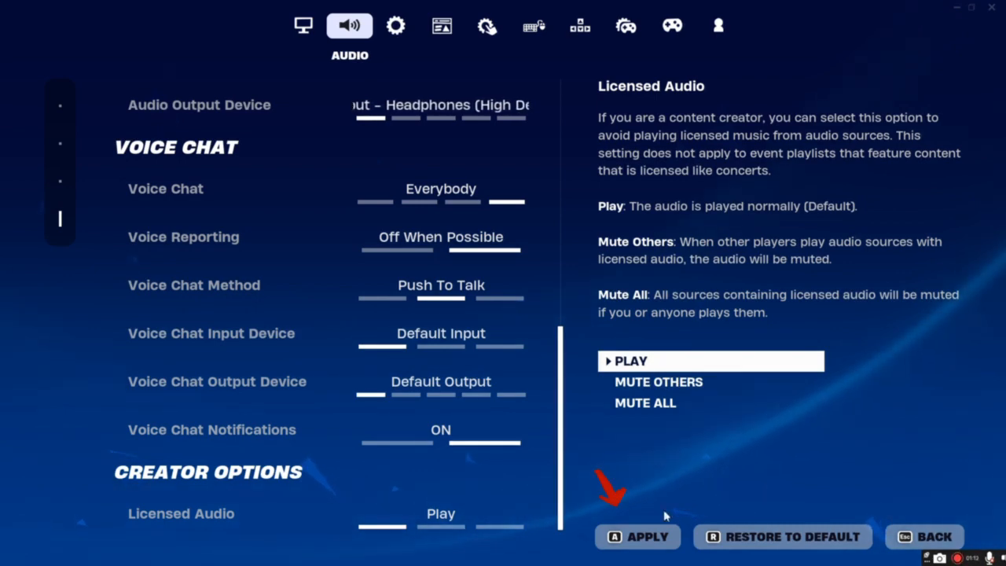
# Step: Apply and confirm the Licensed Audio change in the audio settings
pyautogui.click(638, 537)
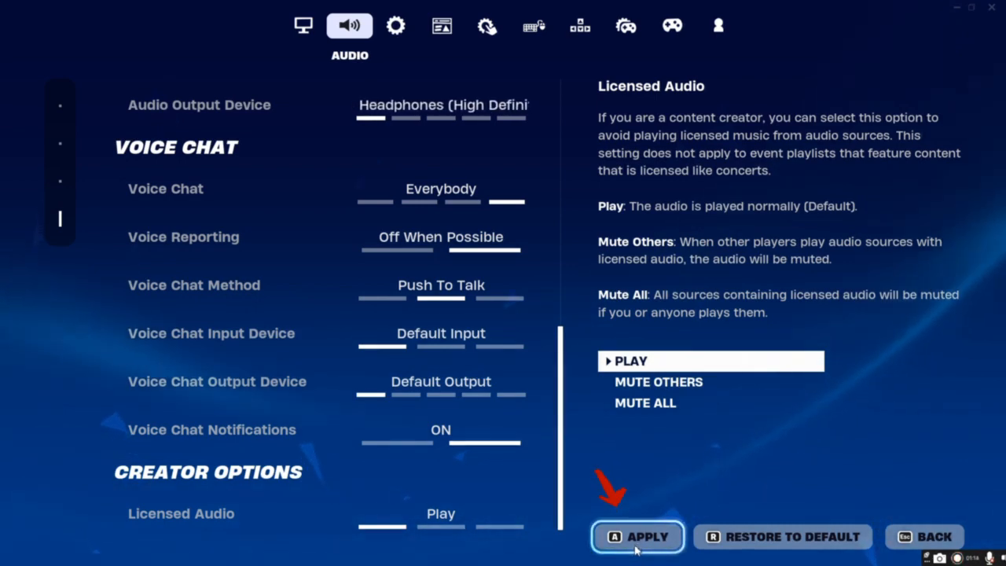
pyautogui.click(639, 536)
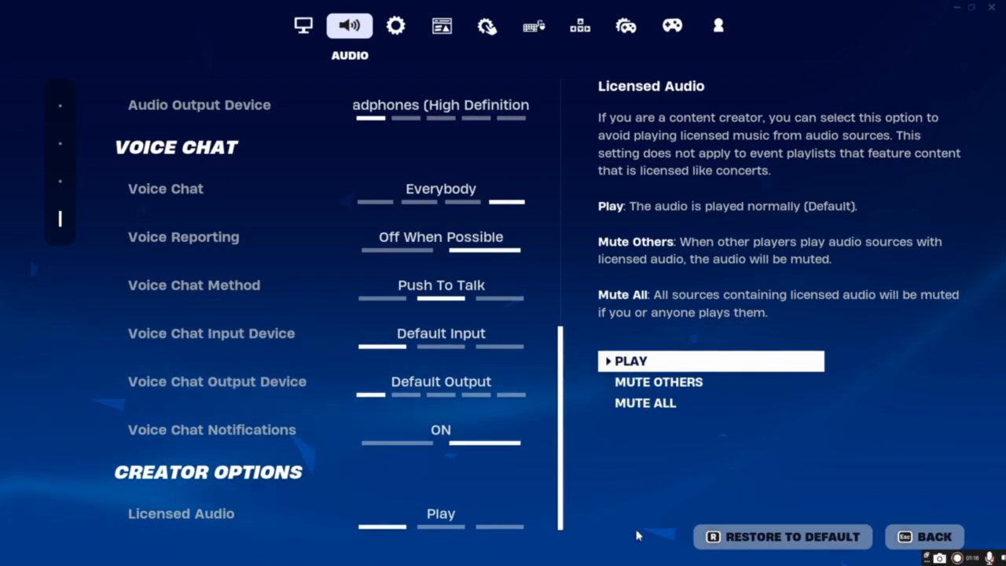